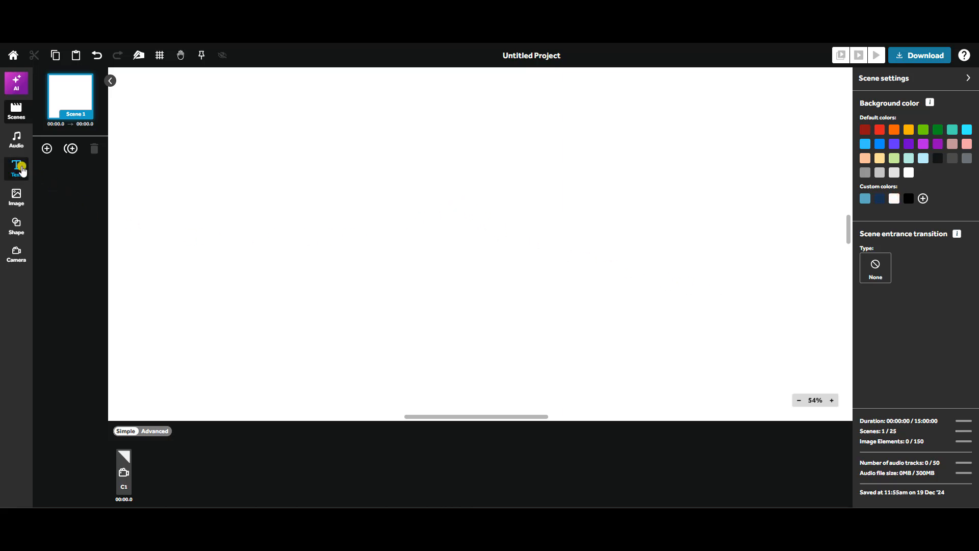
Add a text box reading 'Some wonderful new words for our text box.'.
left_click(15, 169)
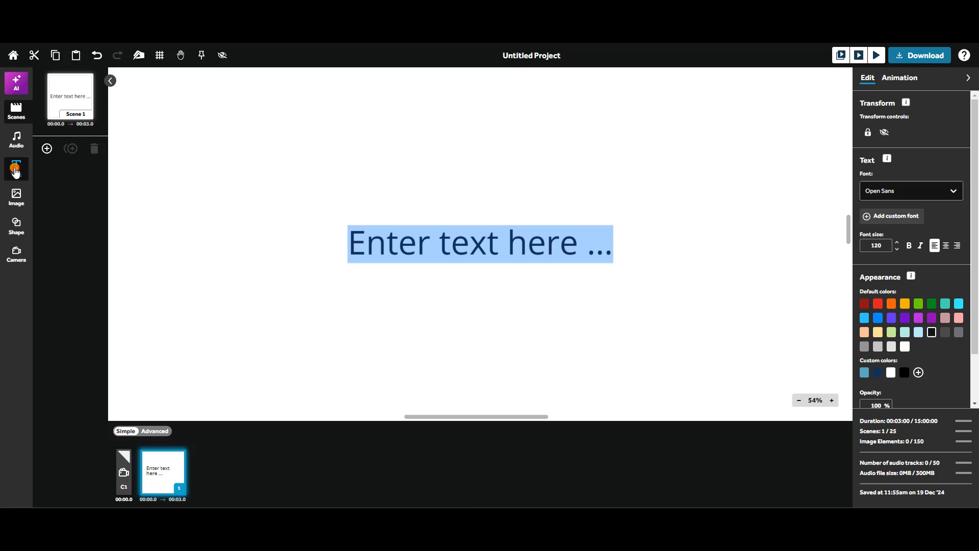
type("Some wonderful new words")
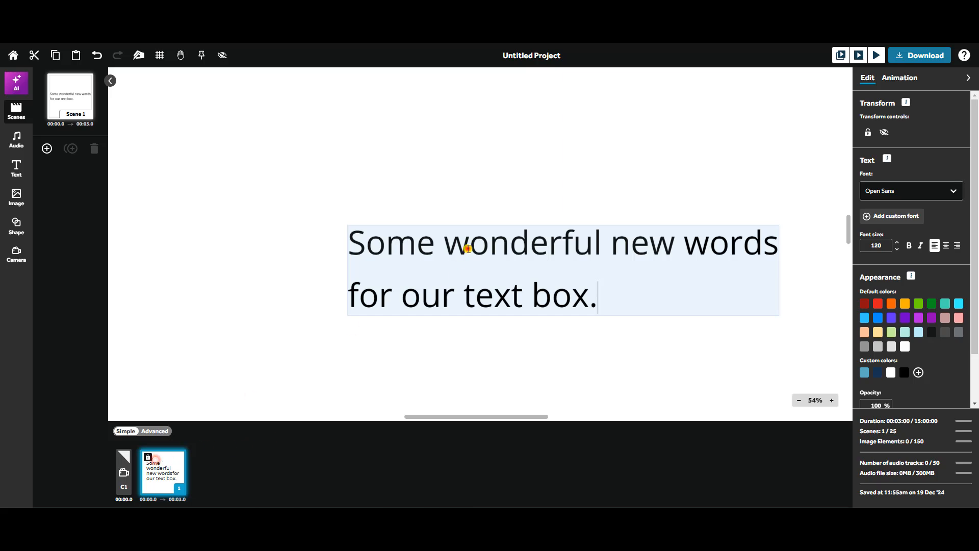
left_click(244, 429)
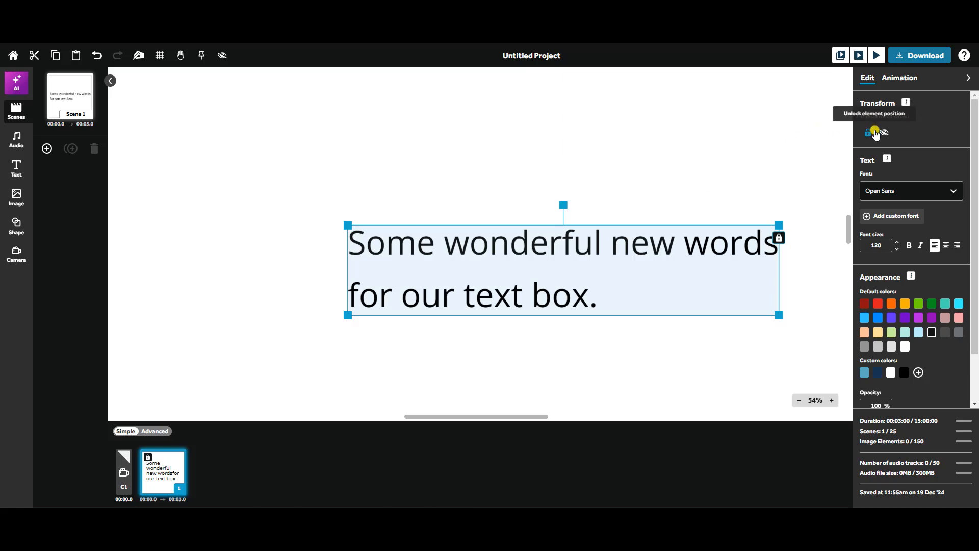
left_click(886, 132)
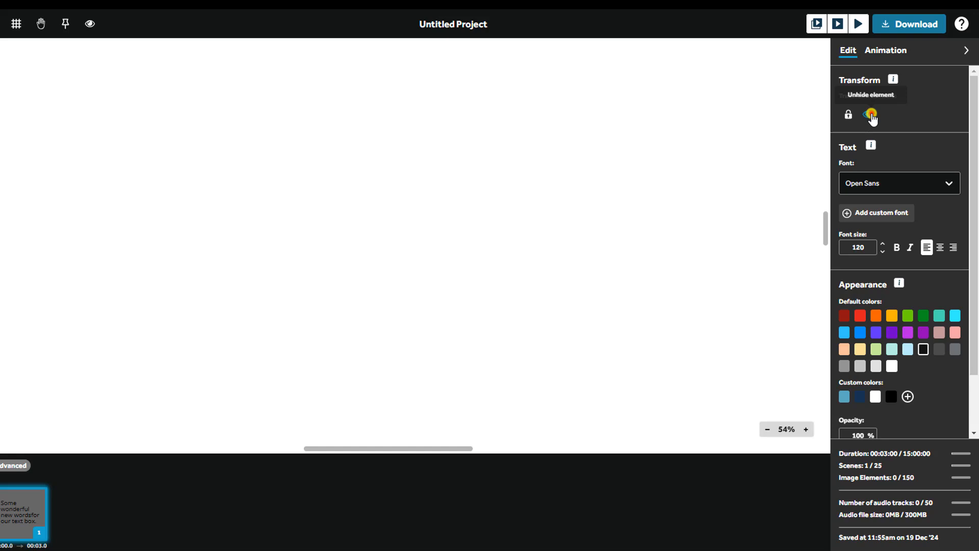
left_click(870, 114)
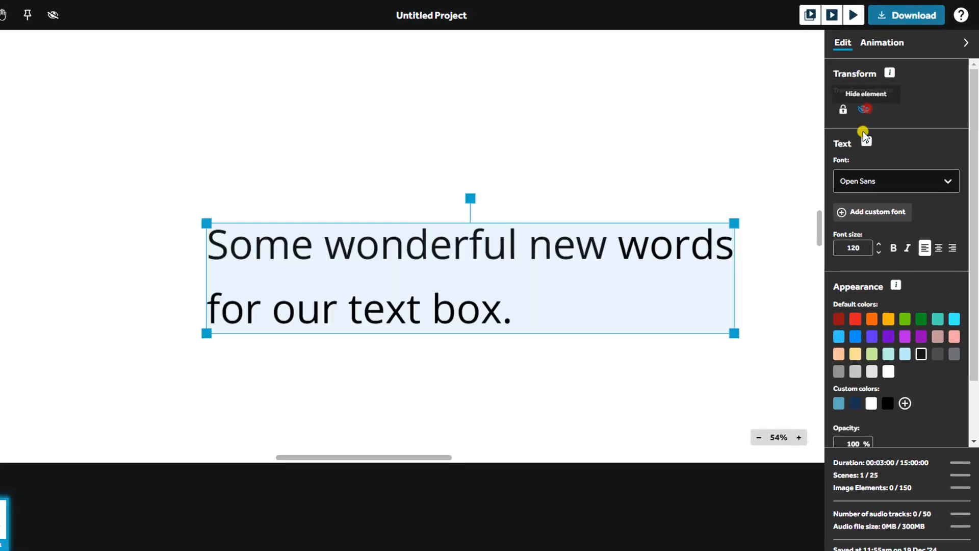
Switch the text box font from Open Sans to Patua One by searching 'pat'.
left_click(895, 181)
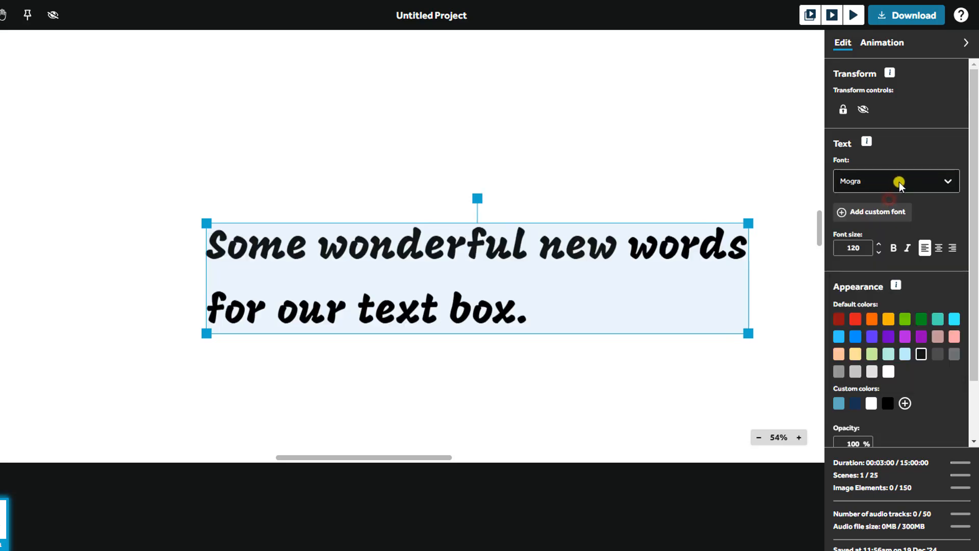
left_click(894, 181)
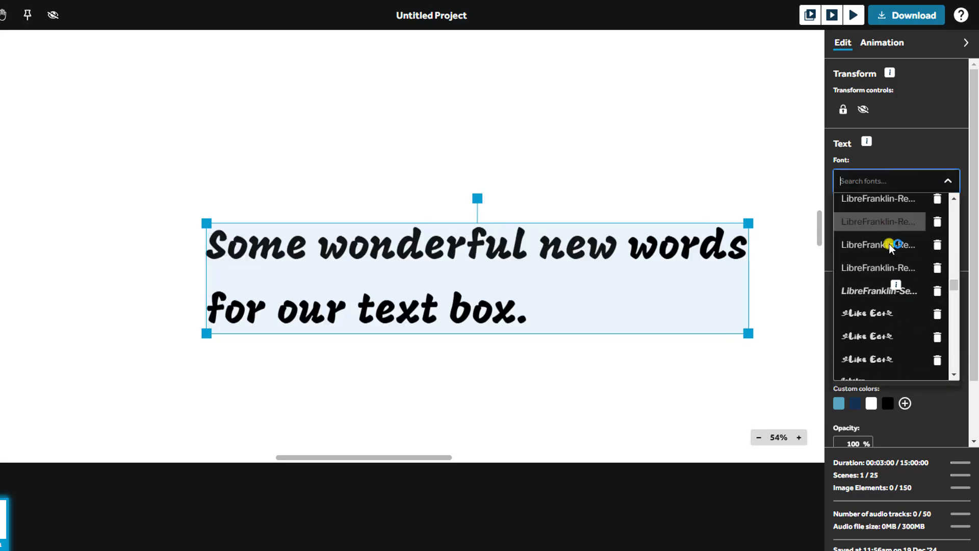
left_click(877, 244)
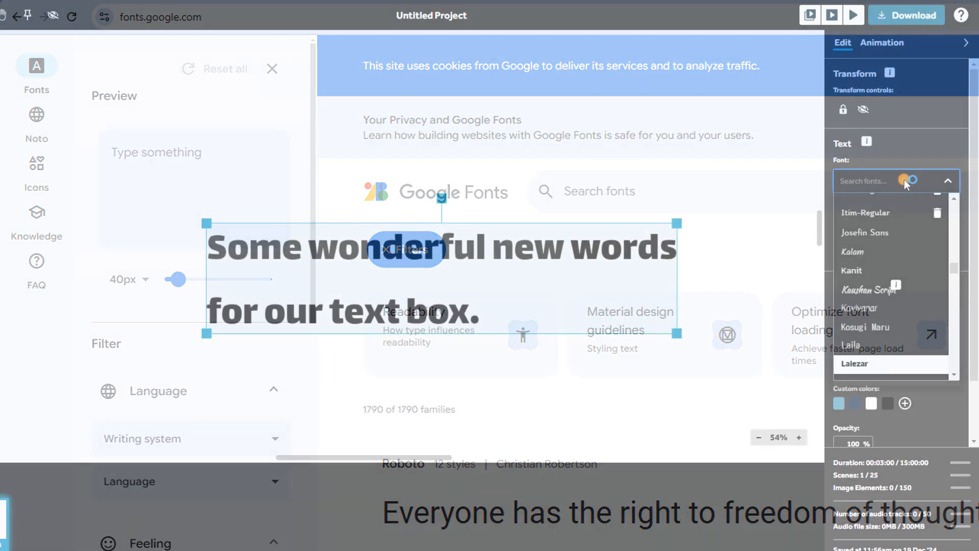
type("pat")
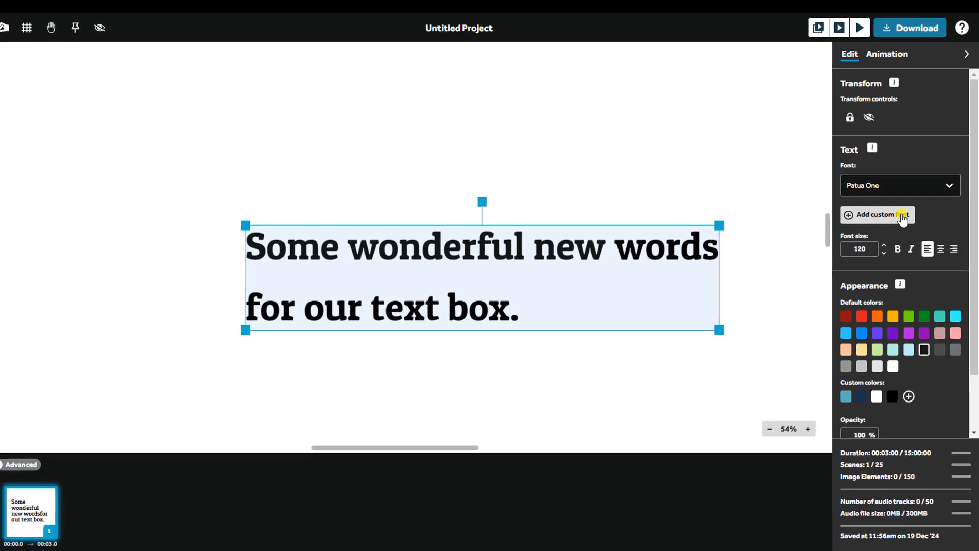
Upload a custom font, delete Brotesque Hollow, and drop the font size from 120 to 116.
left_click(878, 214)
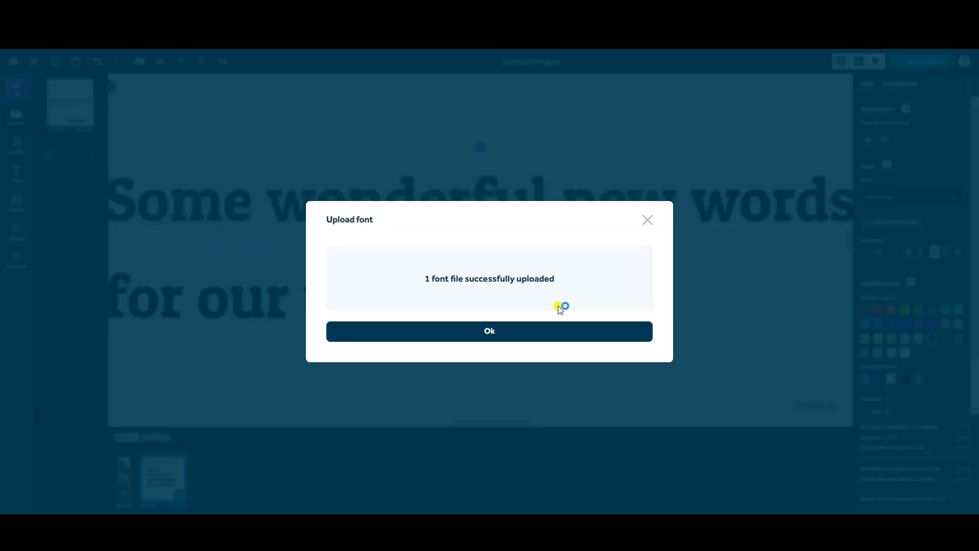
left_click(489, 330)
type("bro")
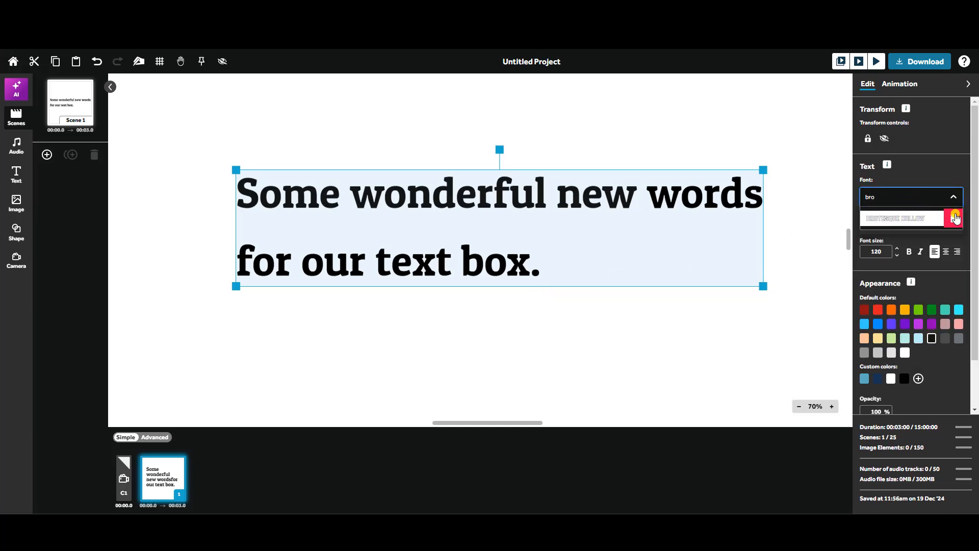
left_click(955, 217)
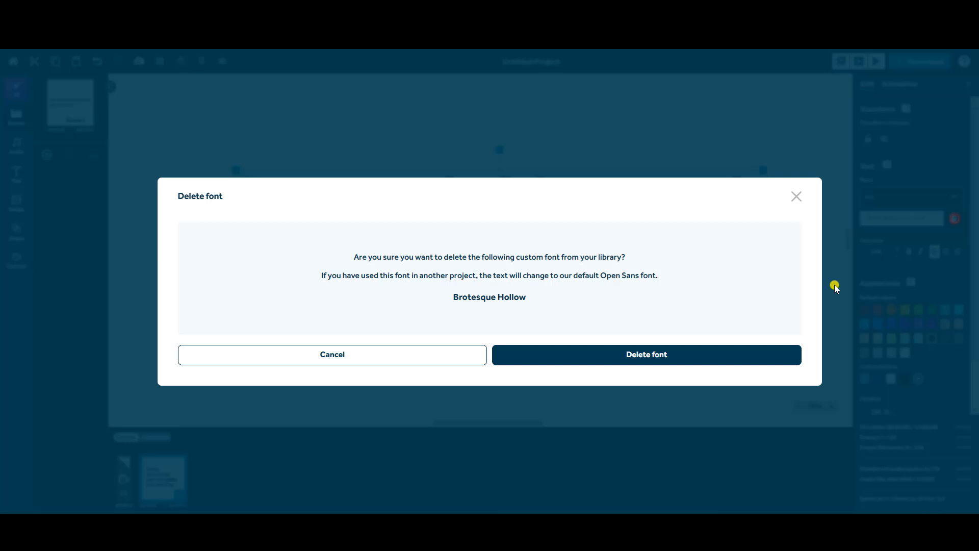
left_click(331, 354)
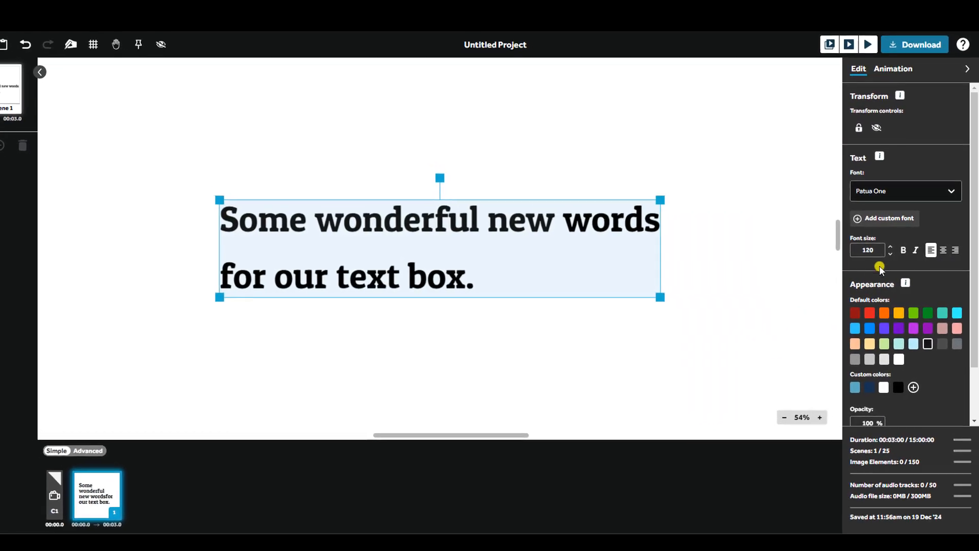
left_click(878, 252)
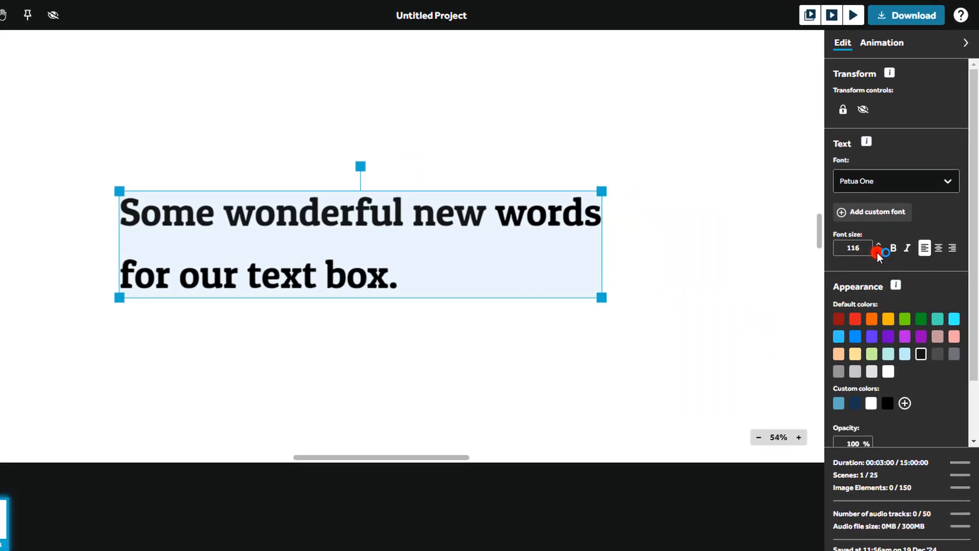
Set the font size to 133 and center-align both lines of text.
left_click(879, 252)
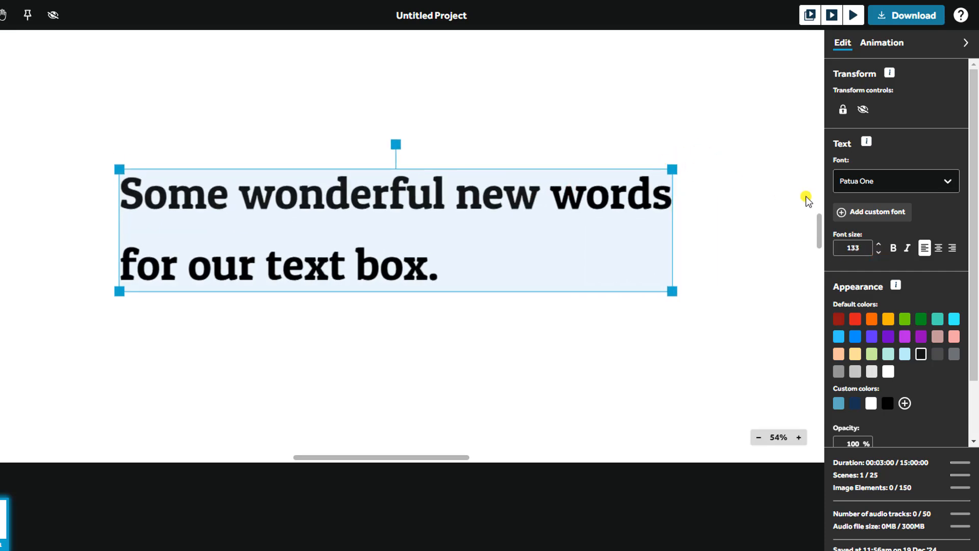
left_click(893, 248)
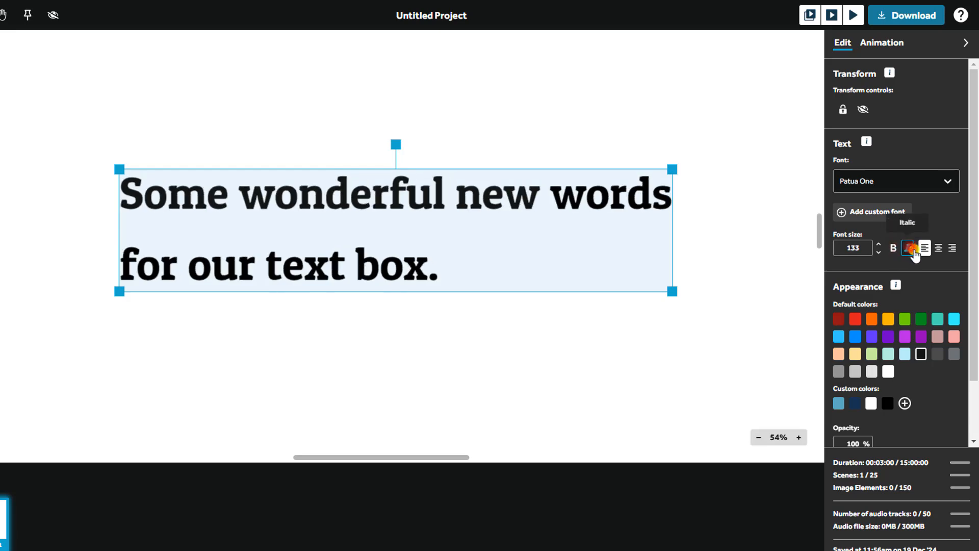
left_click(938, 248)
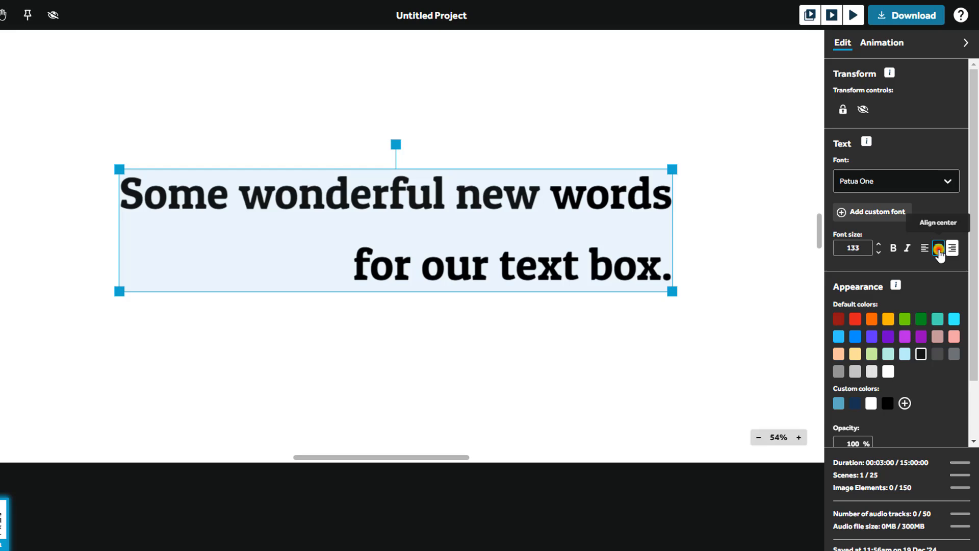
left_click(887, 318)
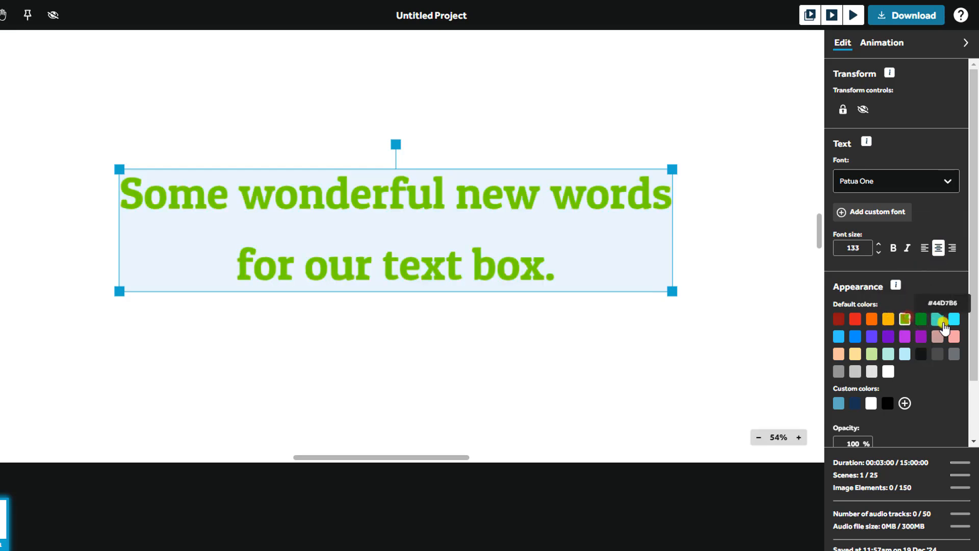
Colour the text red with hex ff0000 and save it as a custom colour.
left_click(936, 320)
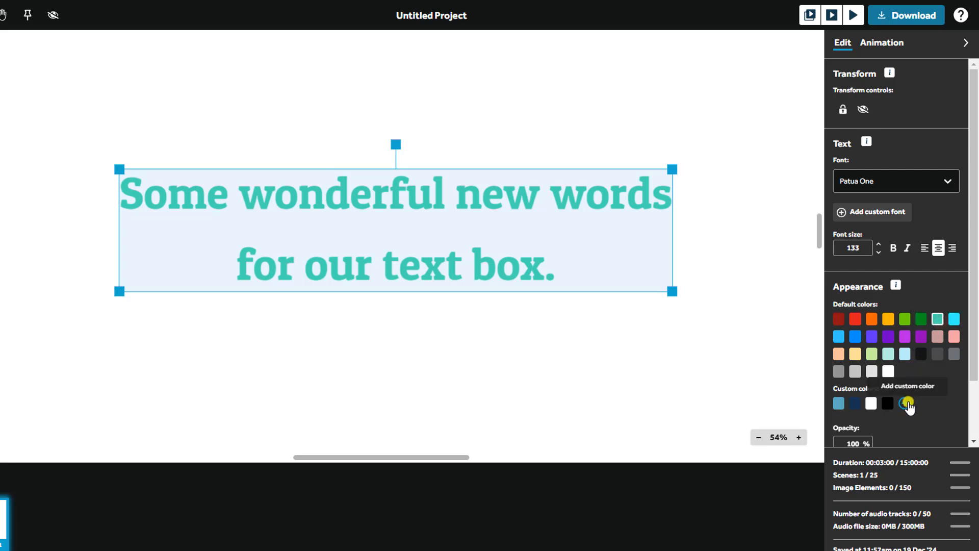
left_click(907, 403)
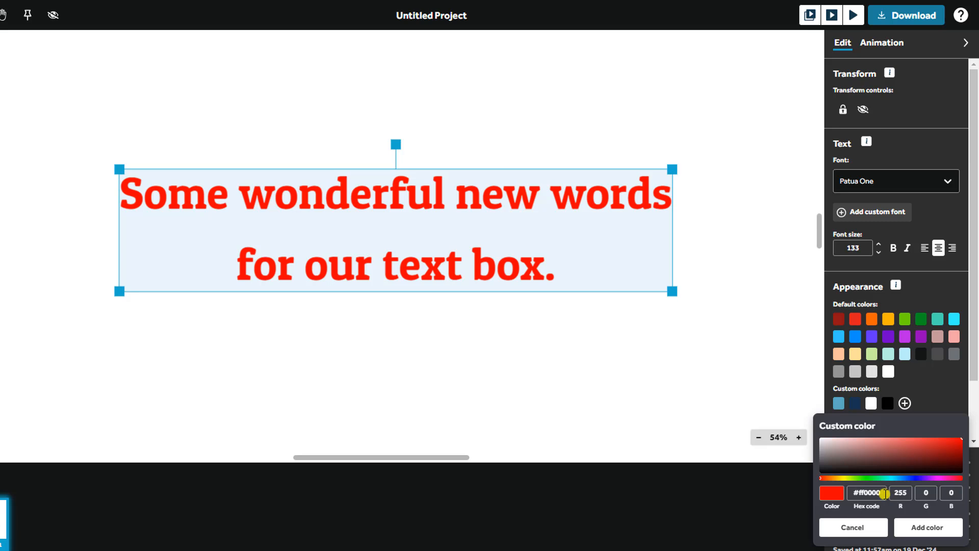
left_click(926, 526)
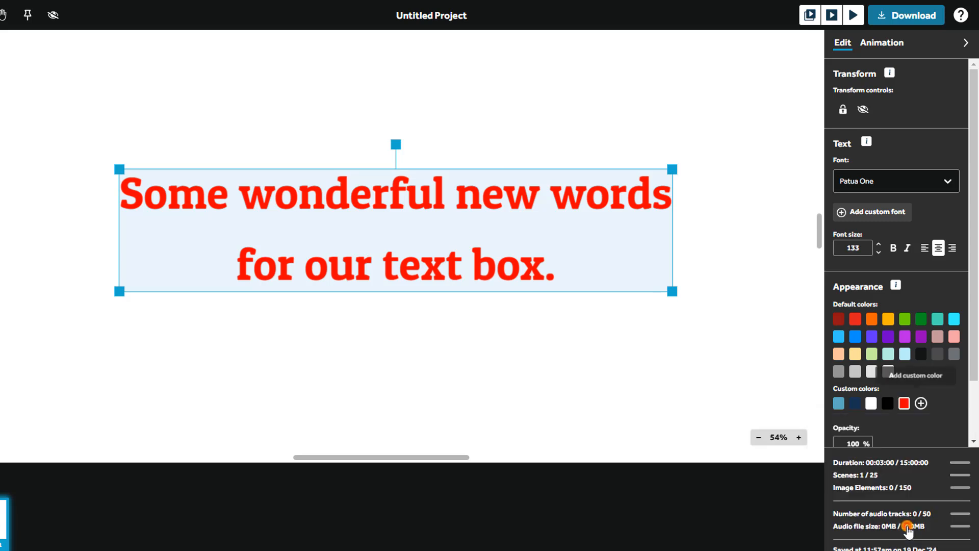
scroll("down", 3)
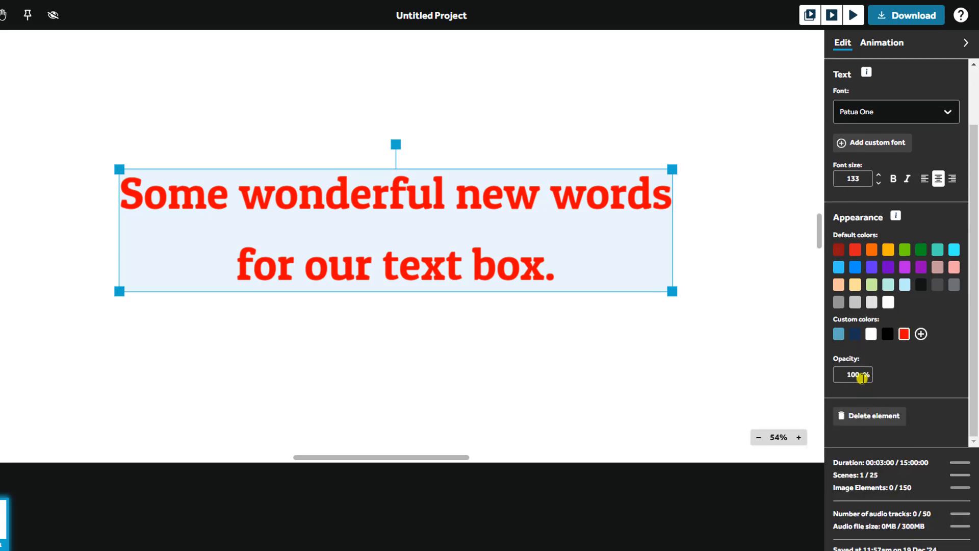